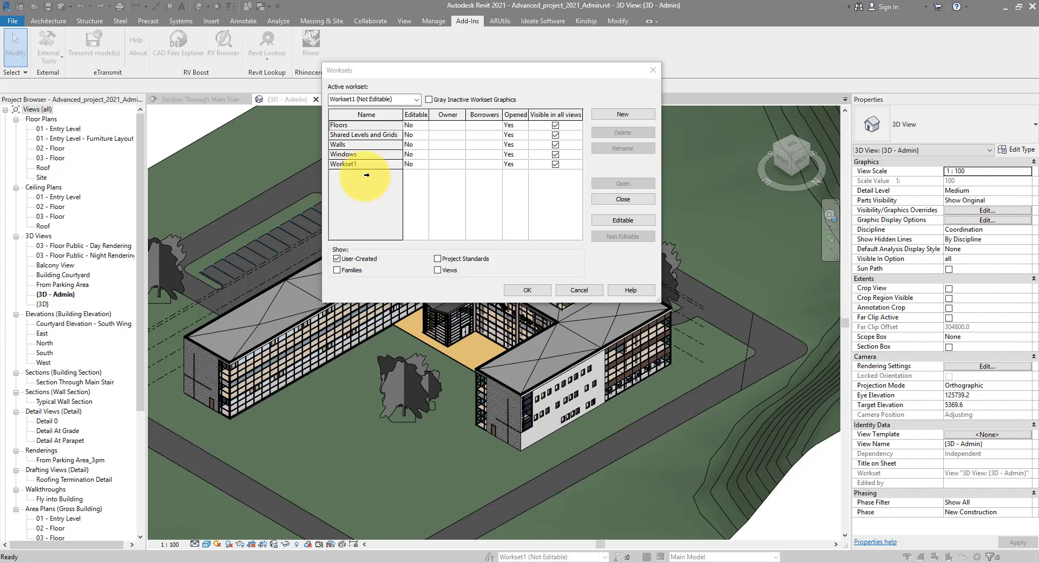
Close the Worksets dialog after reviewing Floors, Shared Levels and Grids, Walls, Windows and Workset1
left_click(364, 155)
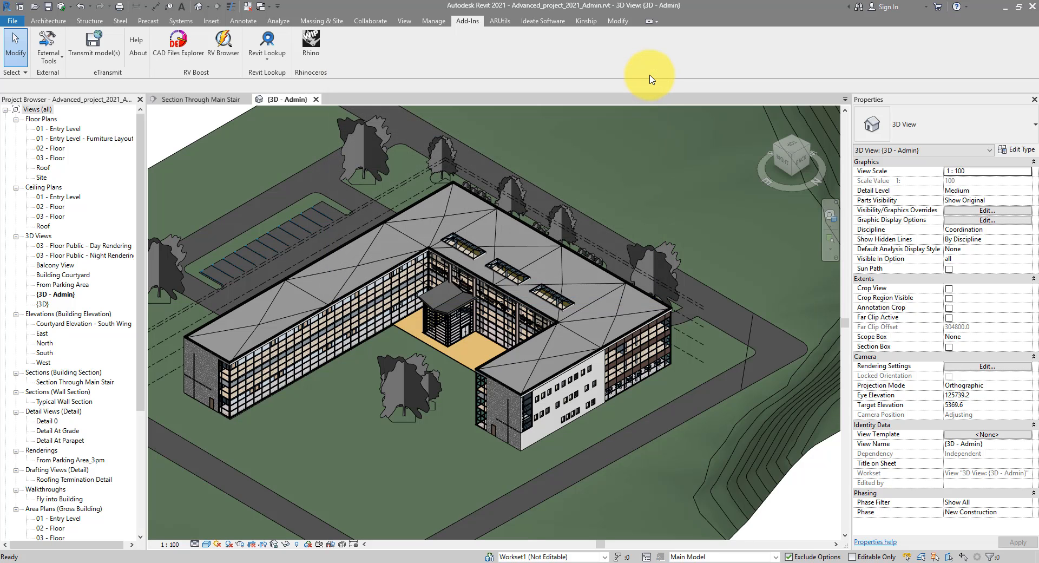
mouse_move(223, 40)
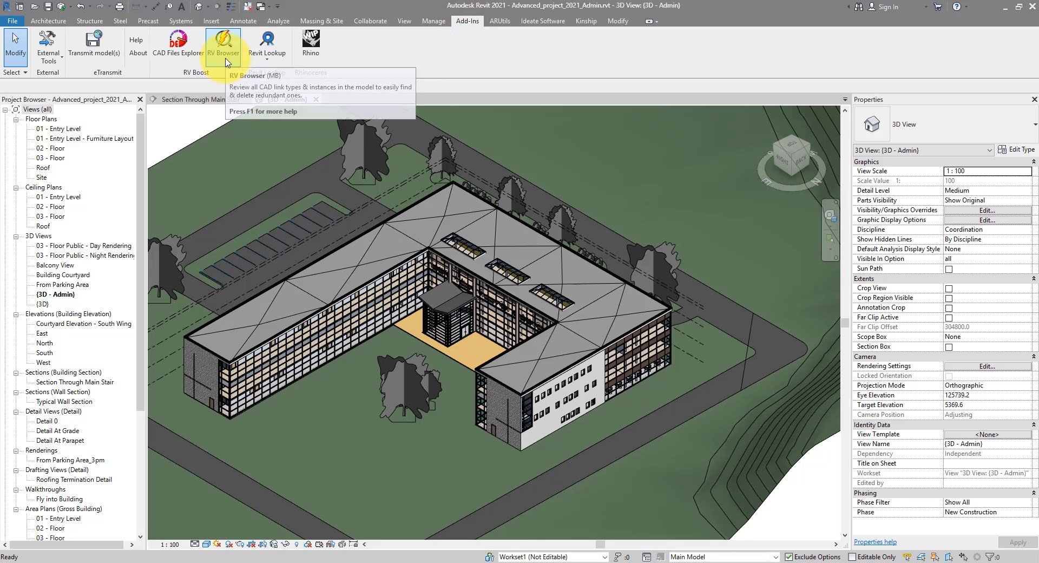
Launch RV Browser from the RV Boost panel on the Add-Ins tab
left_click(222, 39)
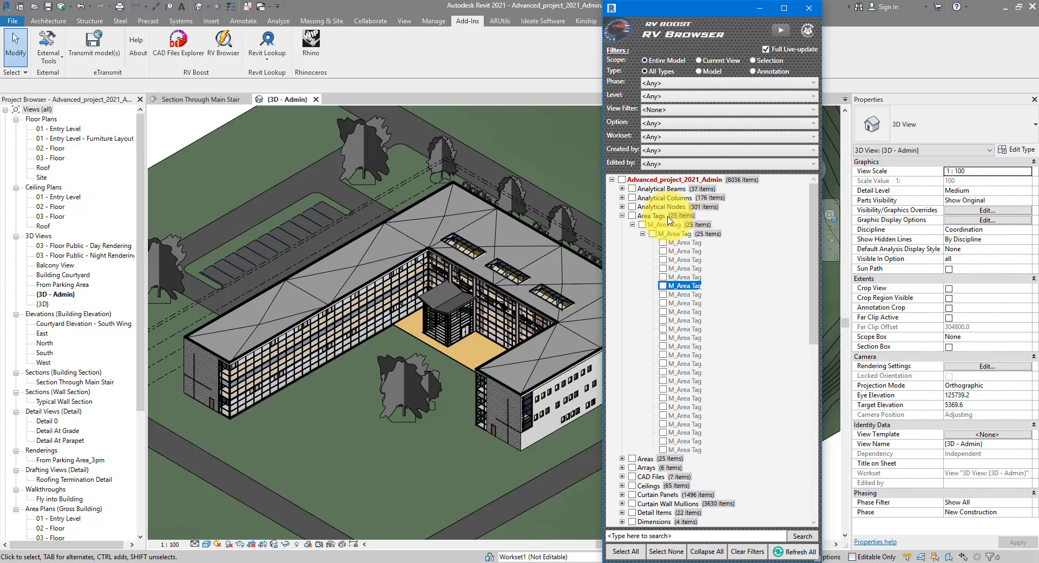
Collapse the Area Tags group in RV Browser
left_click(622, 215)
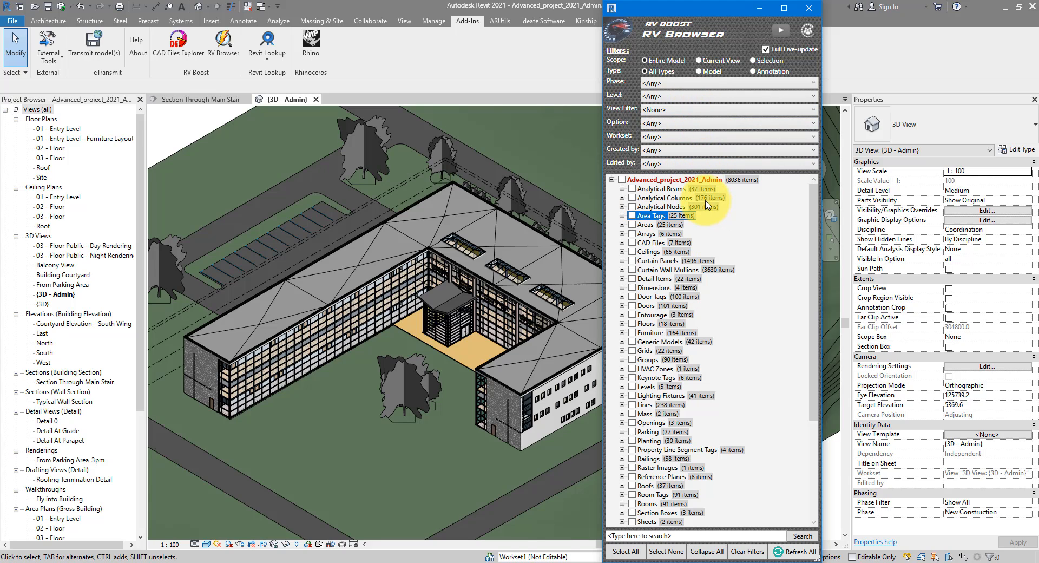
mouse_move(681, 179)
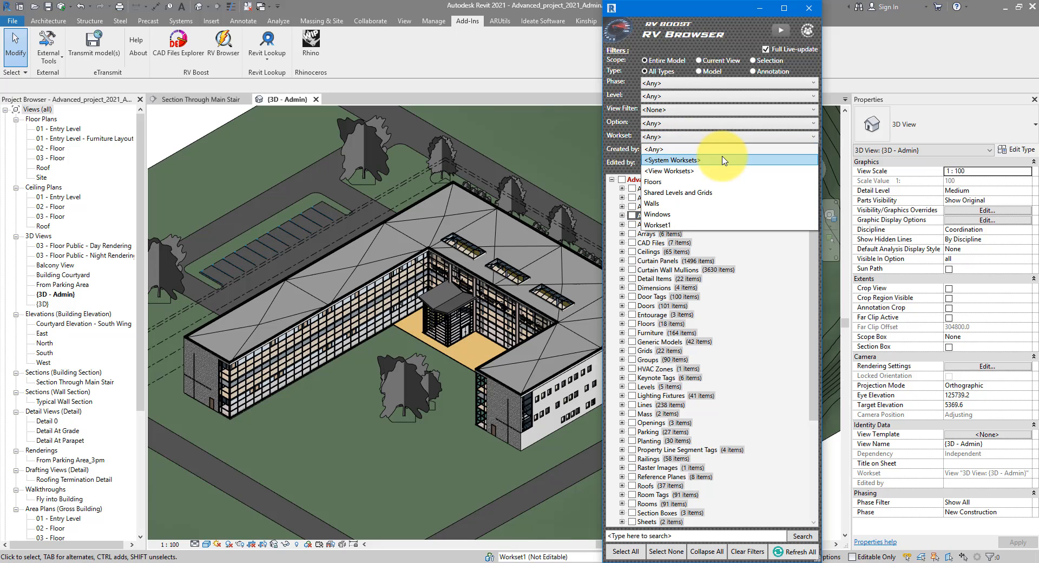
mouse_move(669, 171)
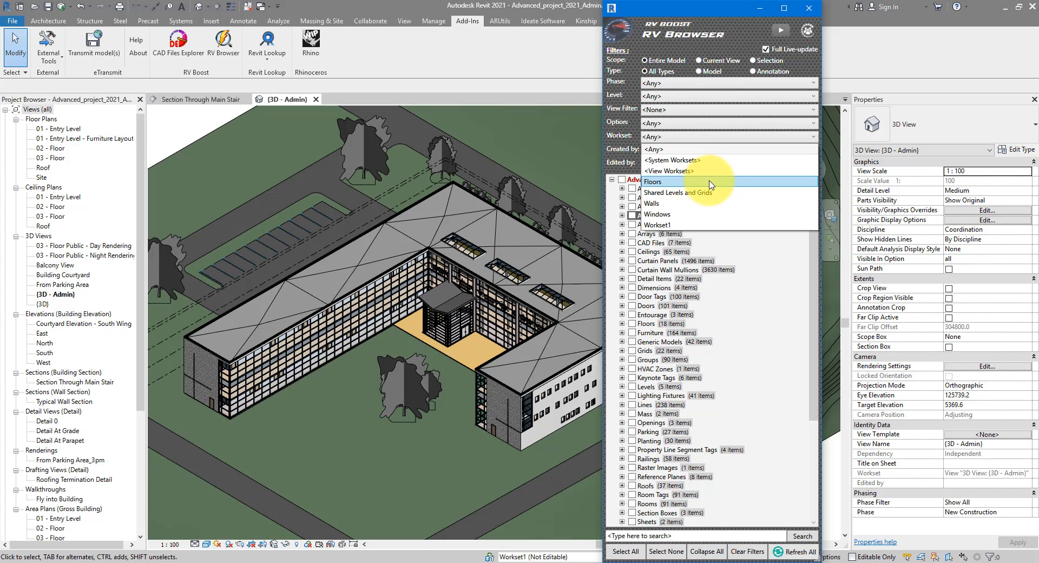
mouse_move(677, 192)
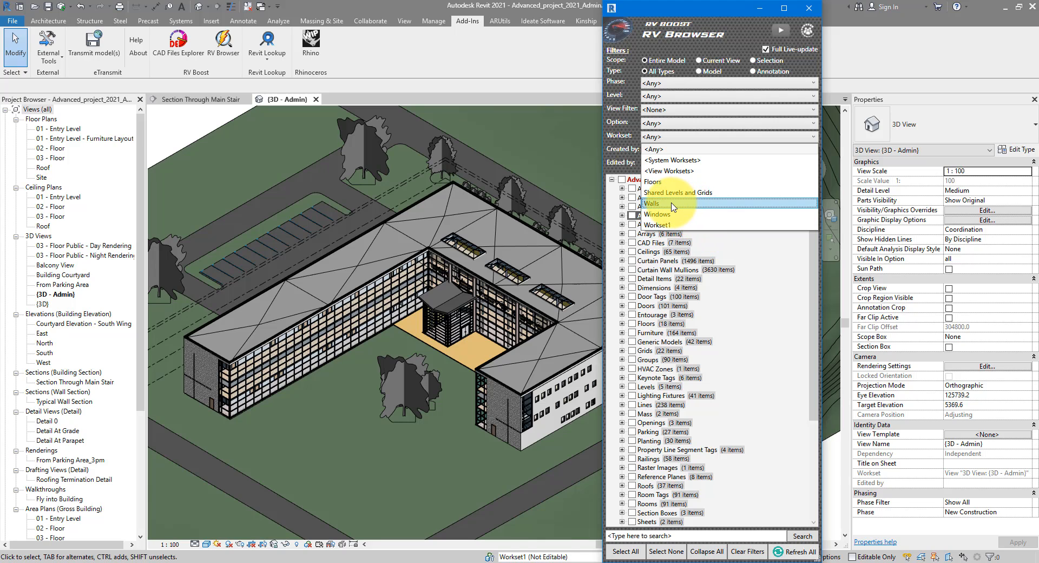
Filter RV Browser to the Walls workset and select the Honey Locust and Scarlet Oak trees
left_click(653, 203)
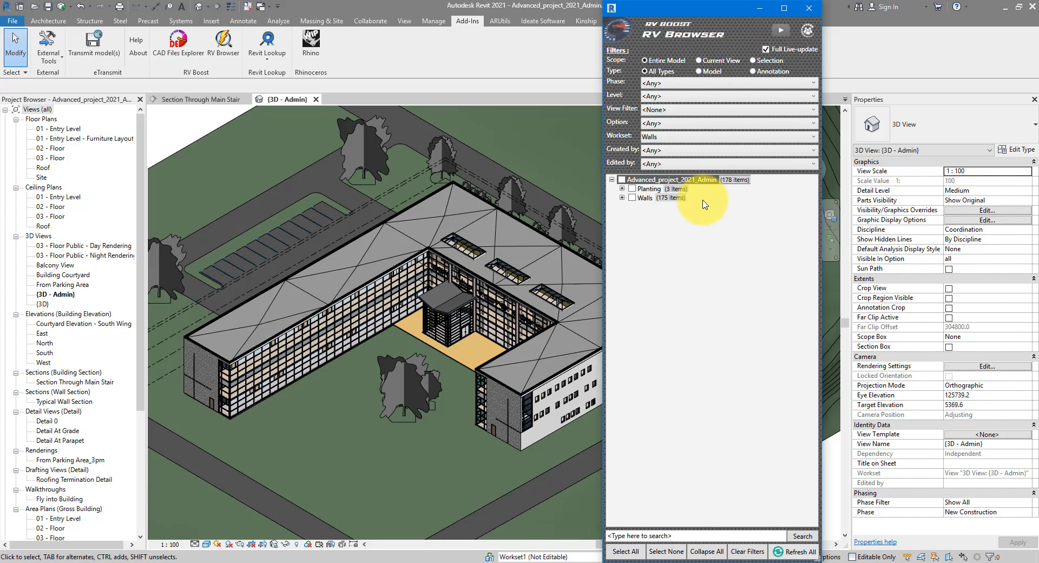
mouse_move(724, 191)
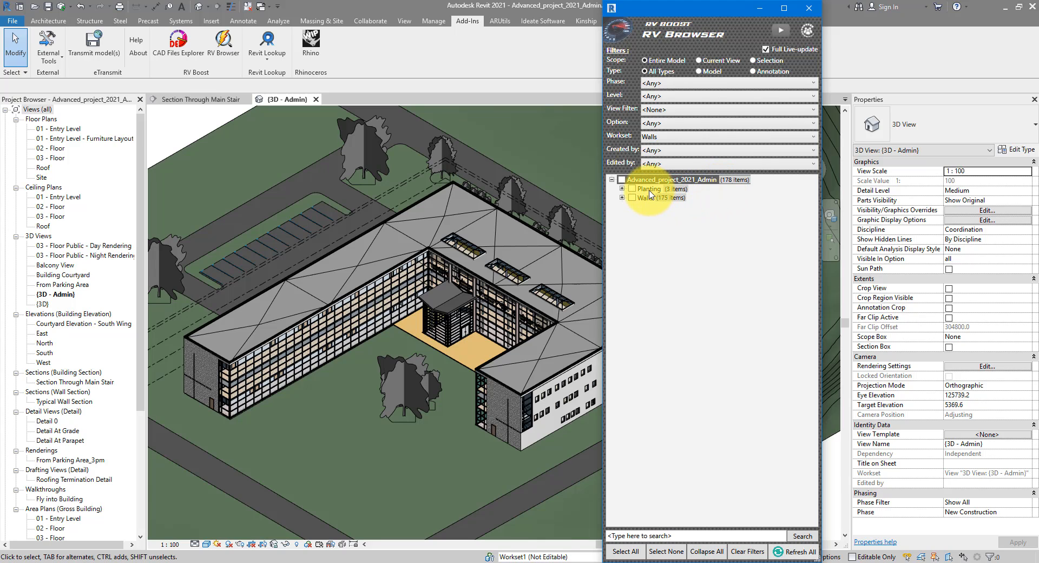
left_click(647, 189)
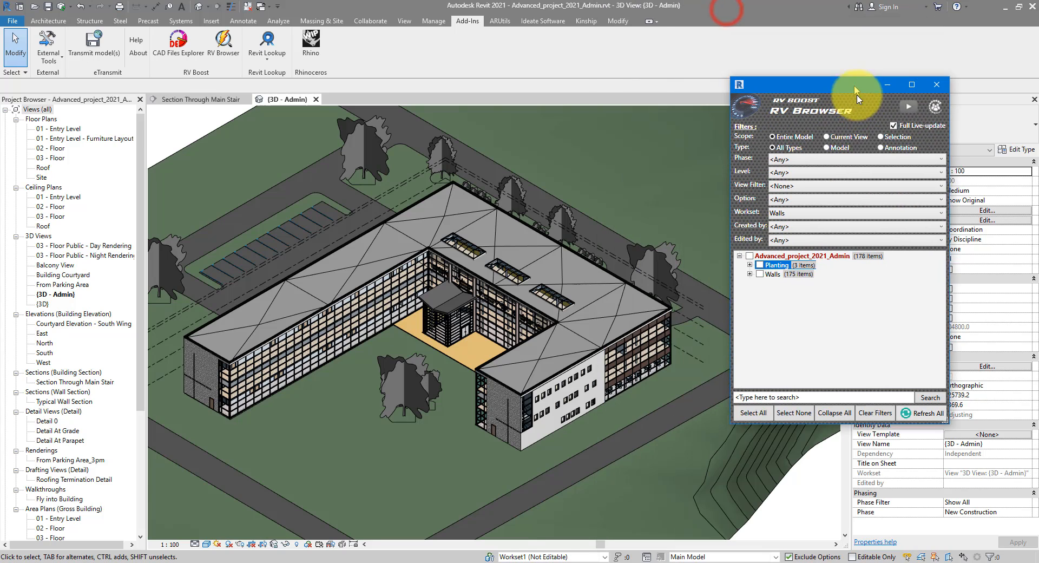
left_click(750, 280)
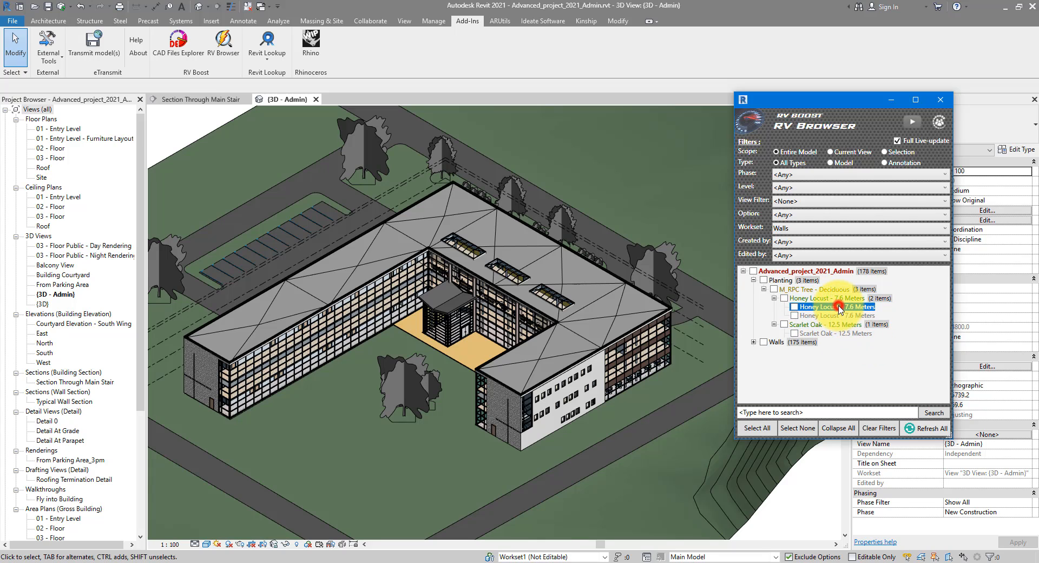
left_click(828, 298)
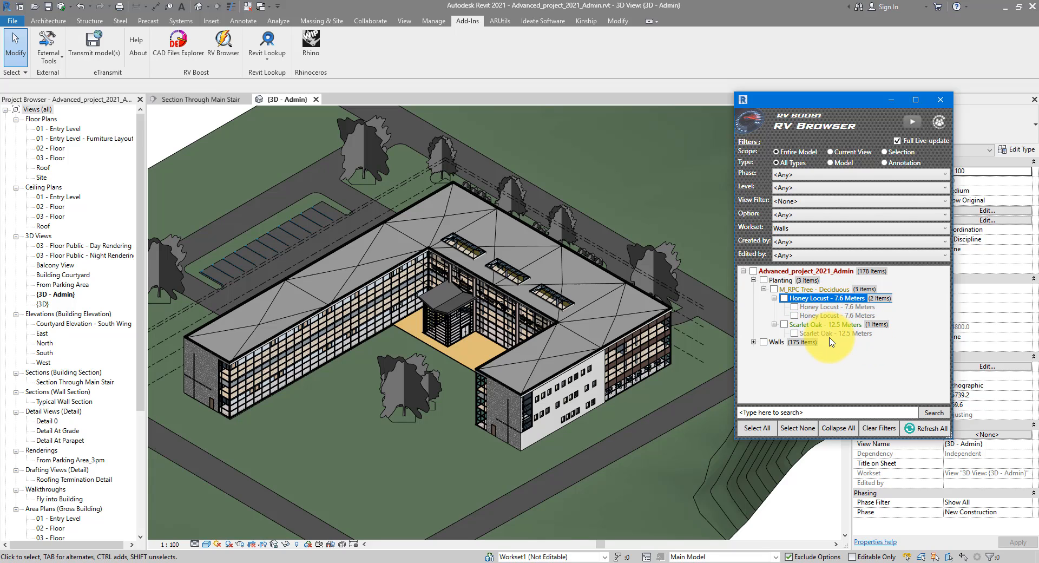
left_click(832, 333)
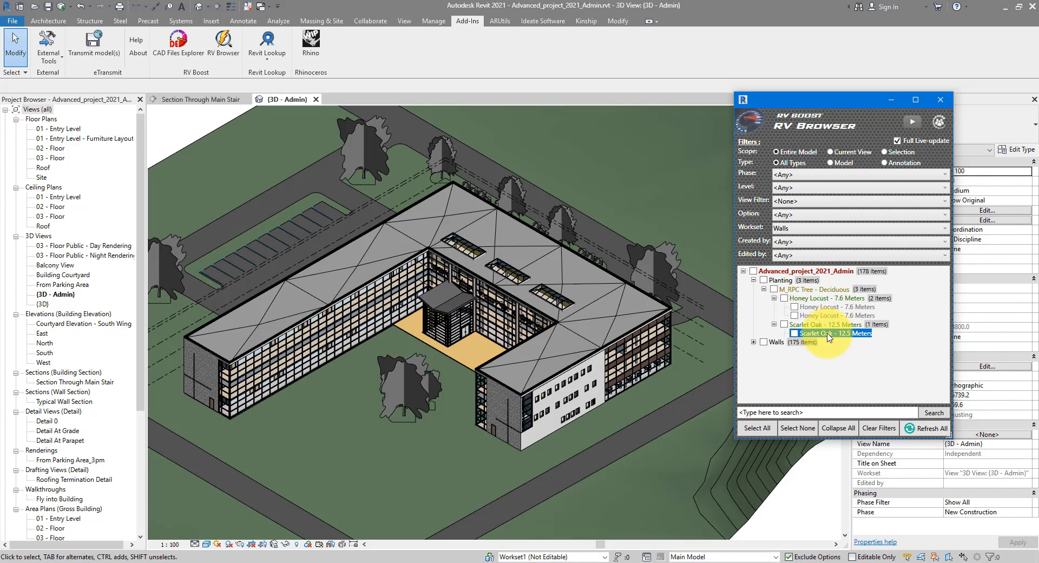
left_click(832, 332)
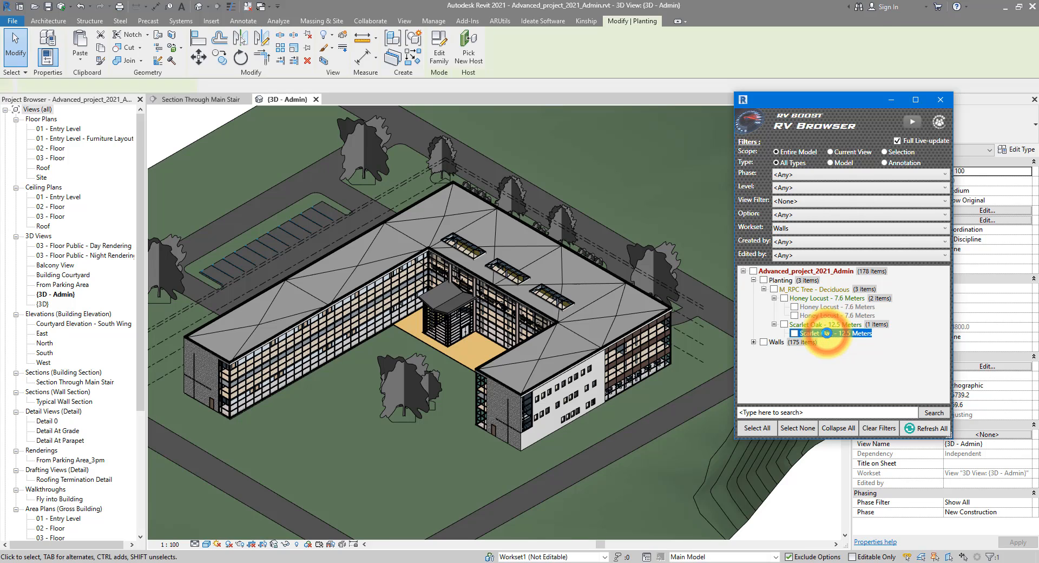
Set the selected trees' Workset property to Workset1, leaving Walls with 175 walls
left_click(785, 333)
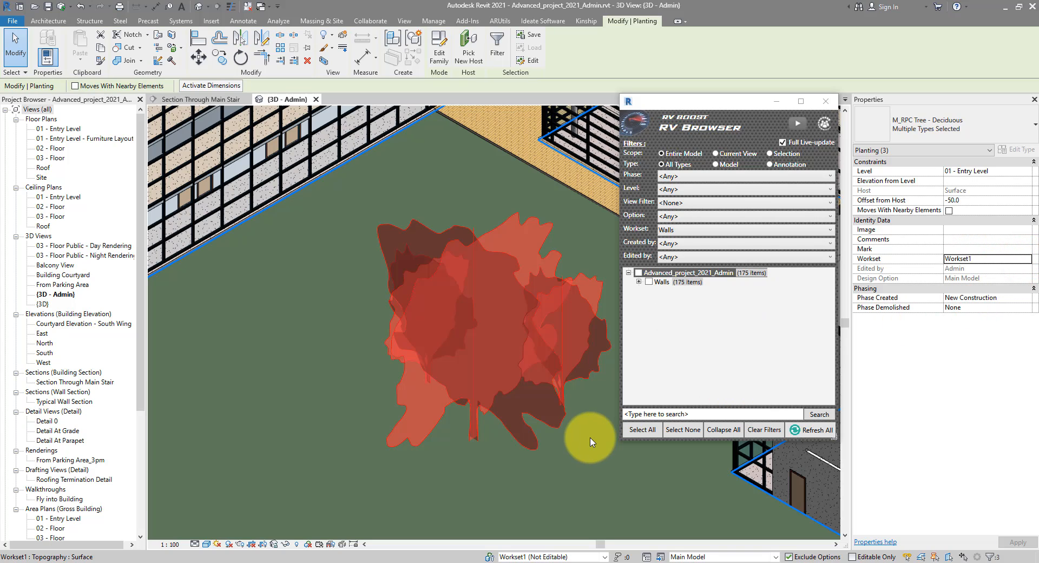
mouse_move(591, 442)
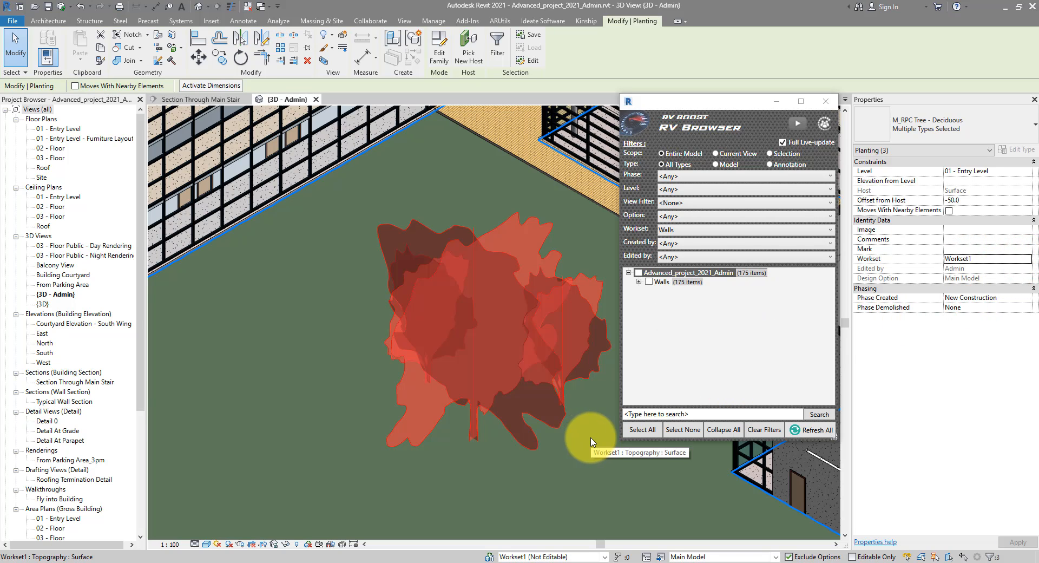
mouse_move(689, 296)
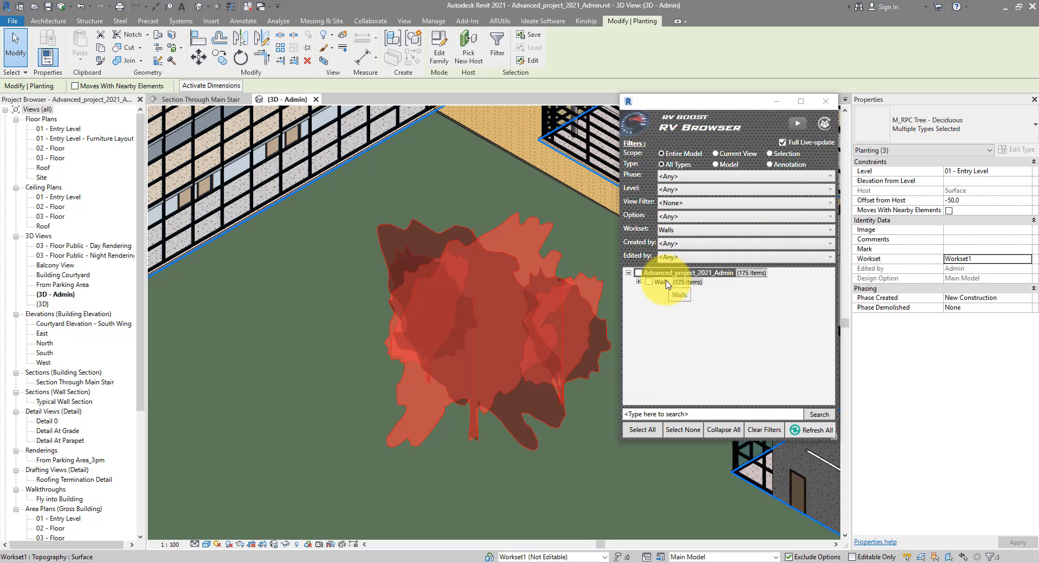
Move the 12 floors from the Windows workset to Floors, then list Floors' 18 items
left_click(829, 229)
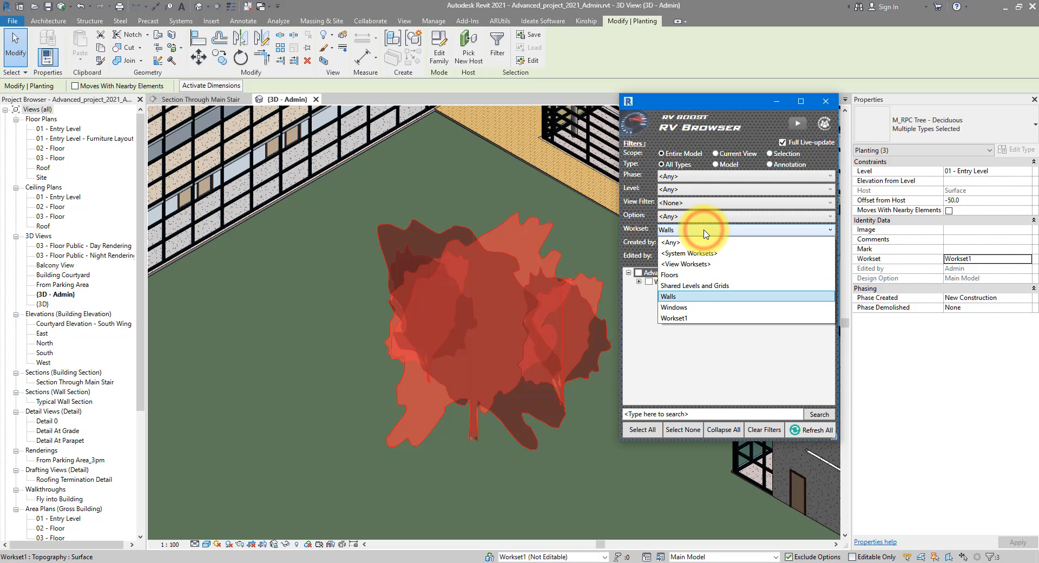
left_click(669, 296)
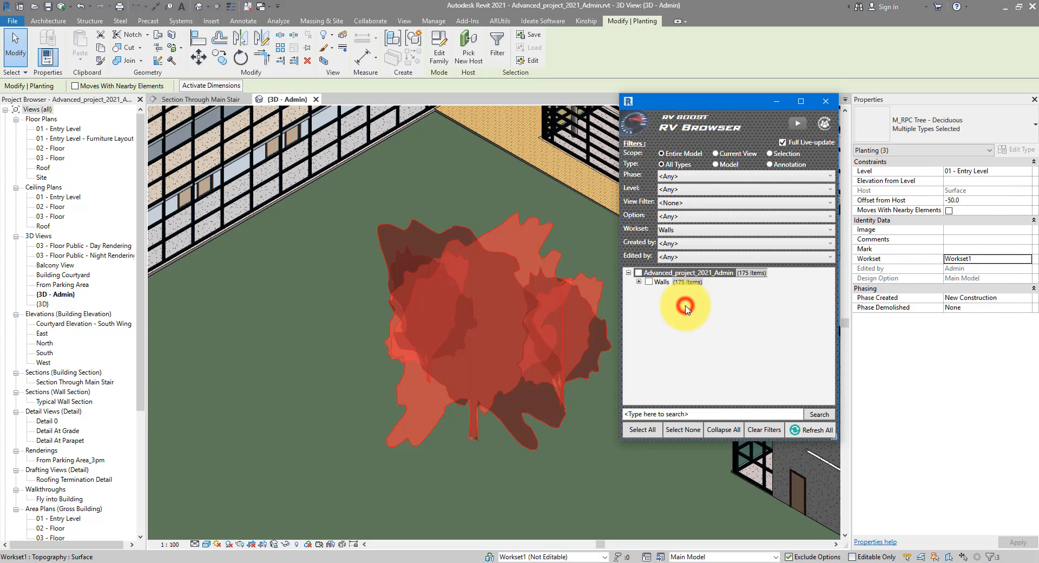
left_click(741, 229)
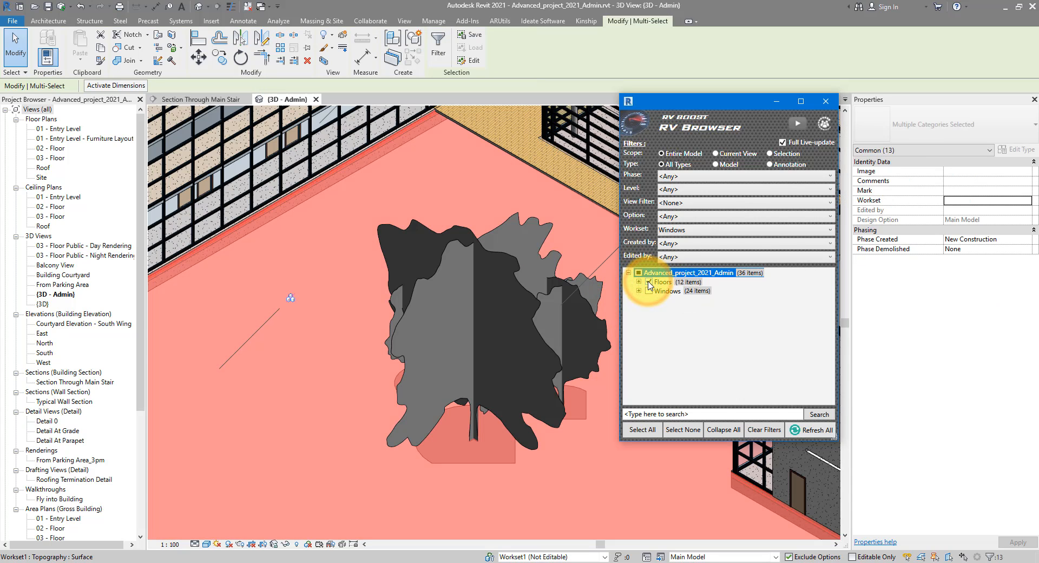
left_click(649, 282)
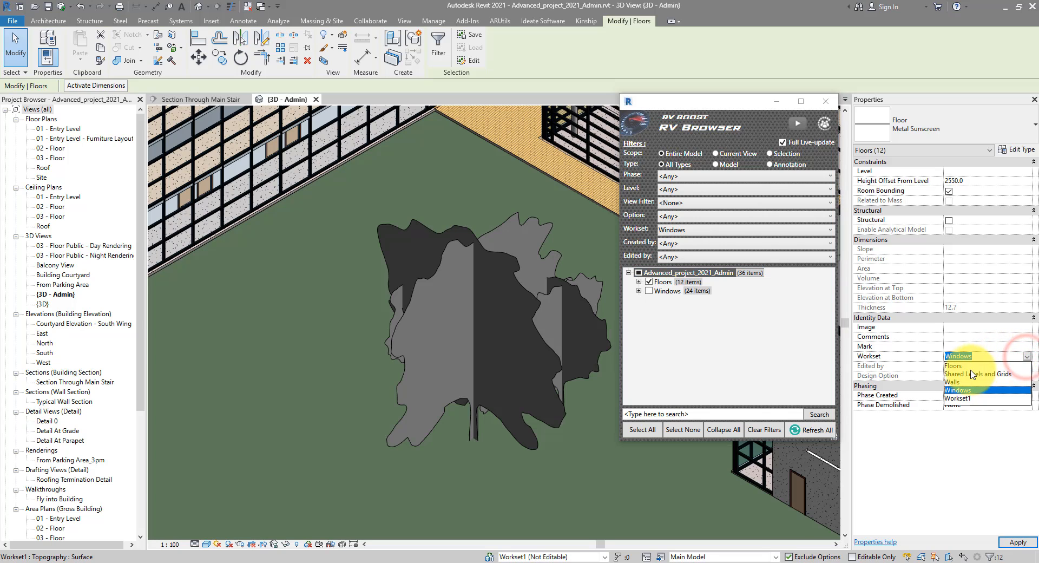
left_click(952, 365)
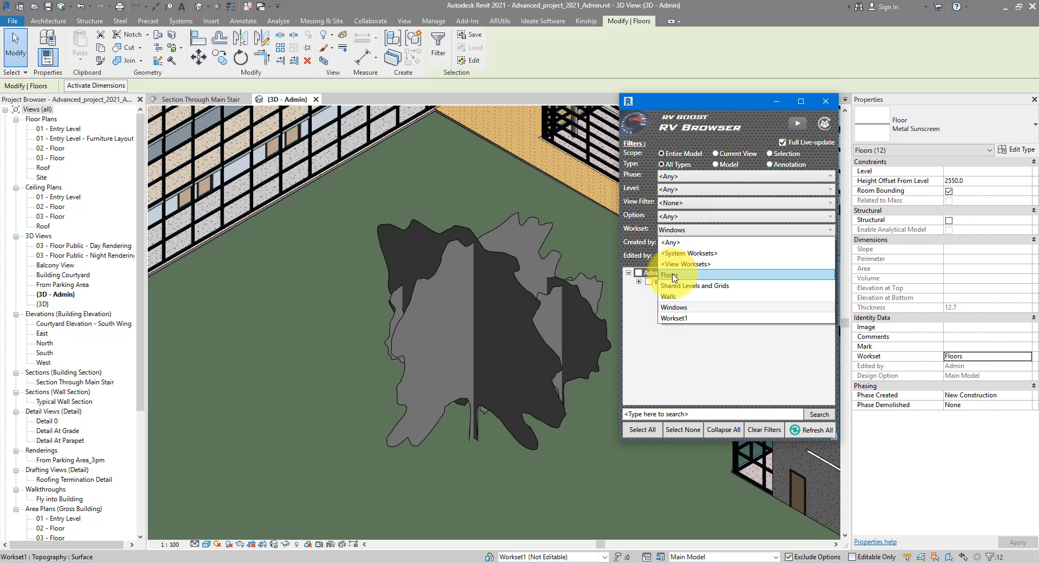
left_click(671, 274)
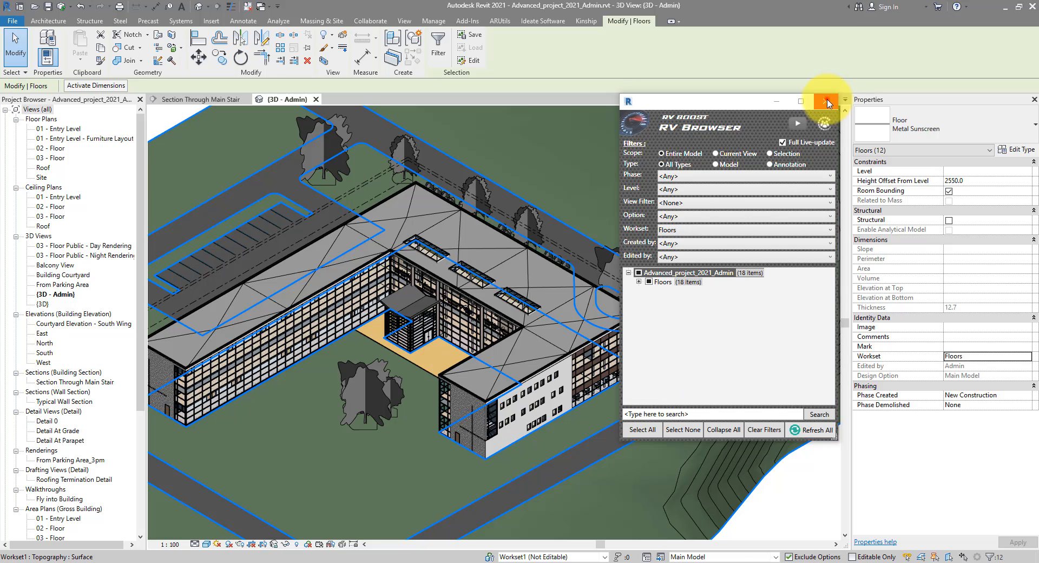
Close RV Browser and set Worksharing Display in the 3D view to Worksets
left_click(827, 100)
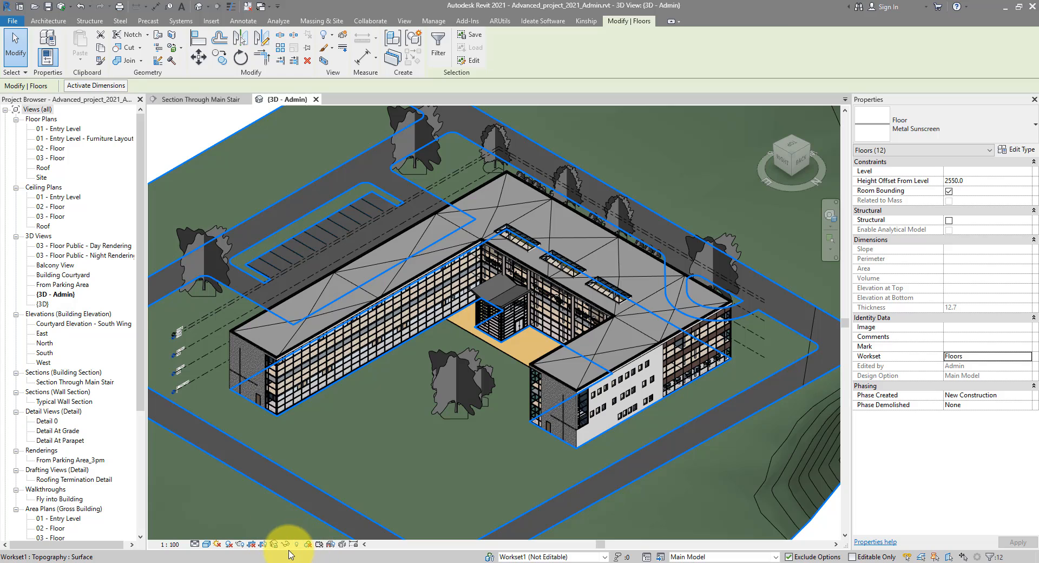
mouse_move(308, 547)
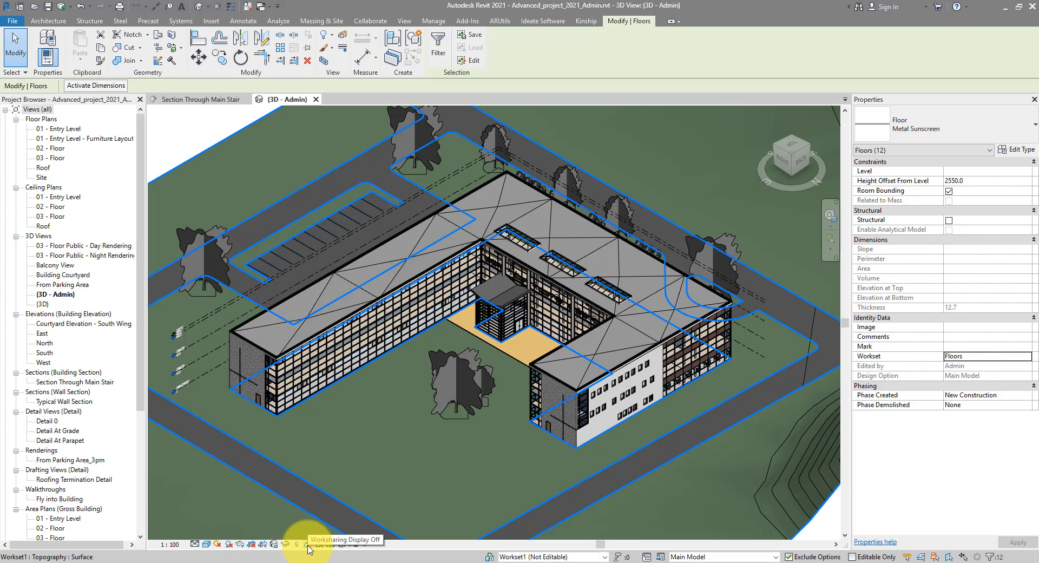
left_click(309, 544)
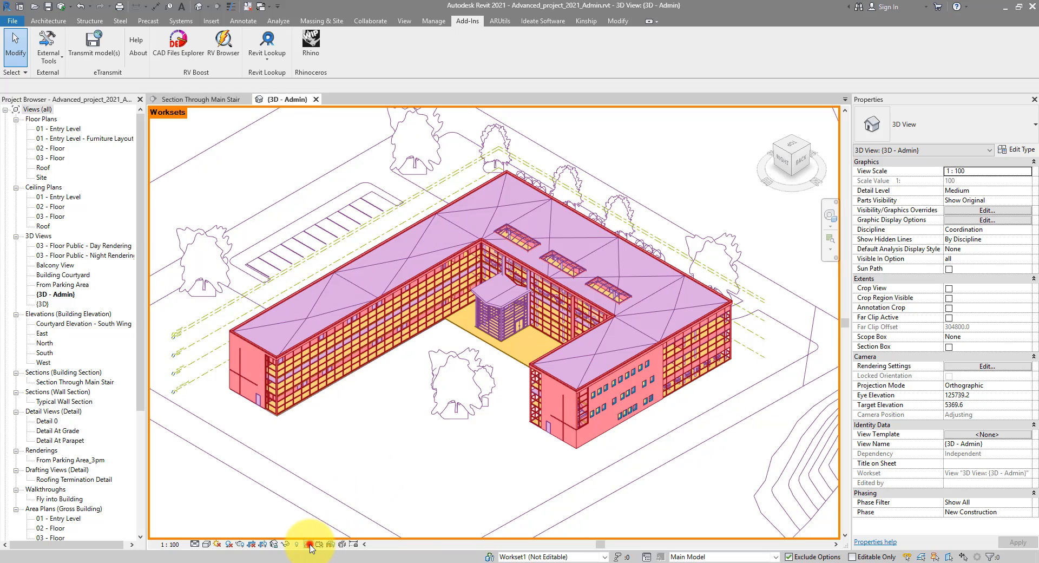
left_click(309, 544)
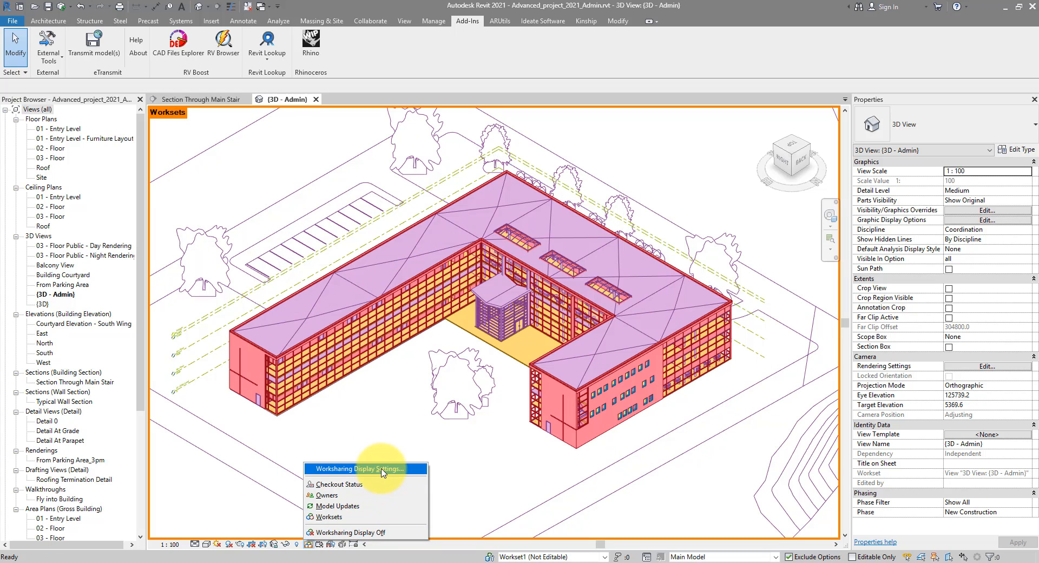
left_click(358, 469)
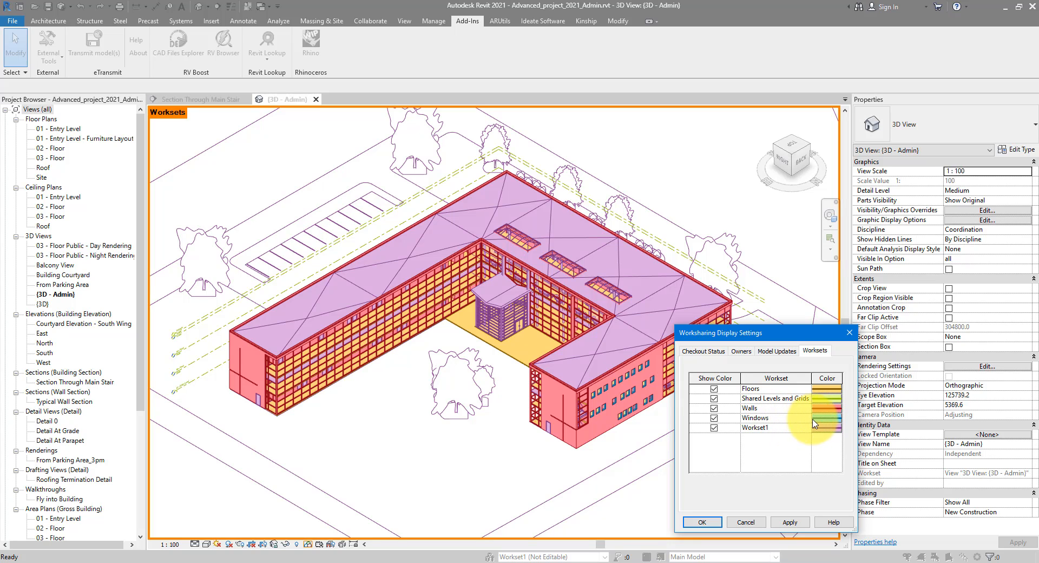
mouse_move(787, 434)
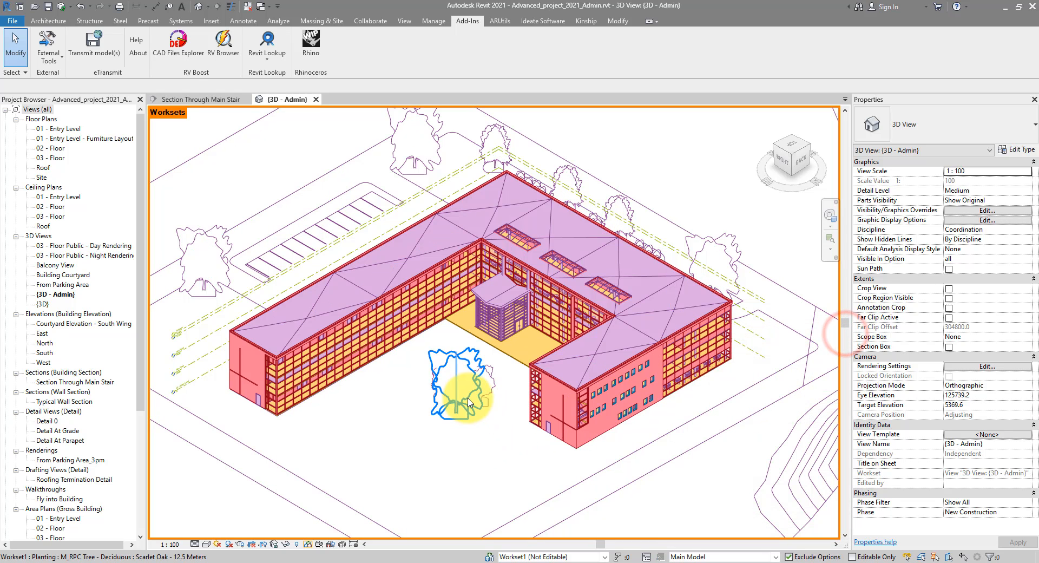
Reassign the courtyard trees and the roof from Workset1 to the Floors workset
left_click(464, 392)
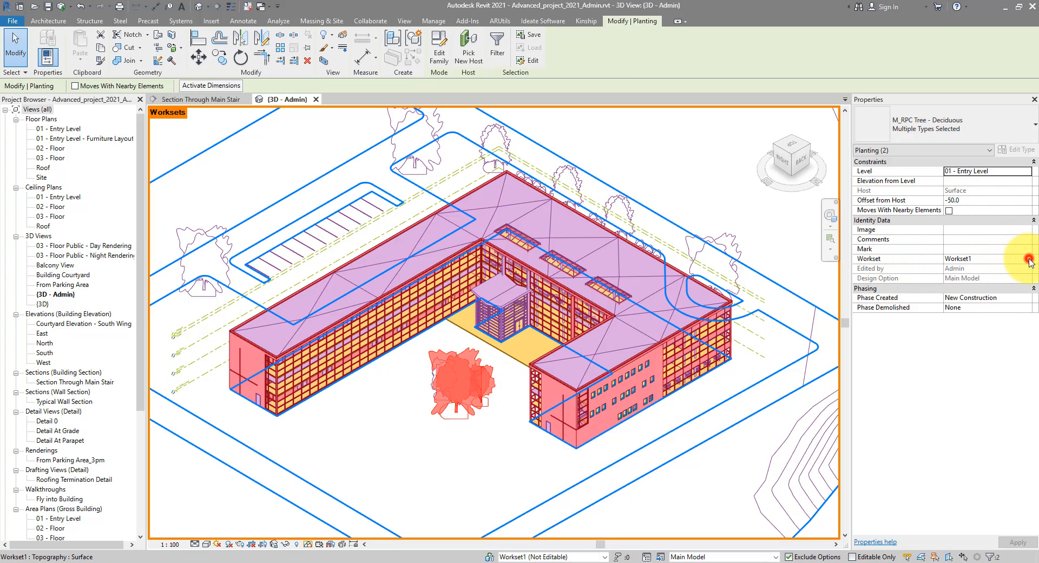
left_click(1022, 258)
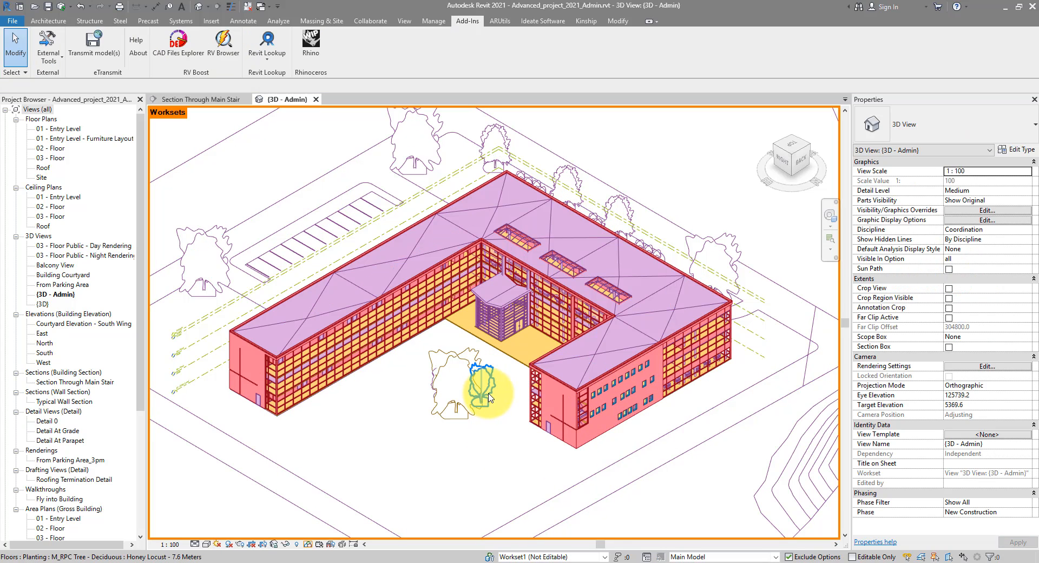
mouse_move(495, 414)
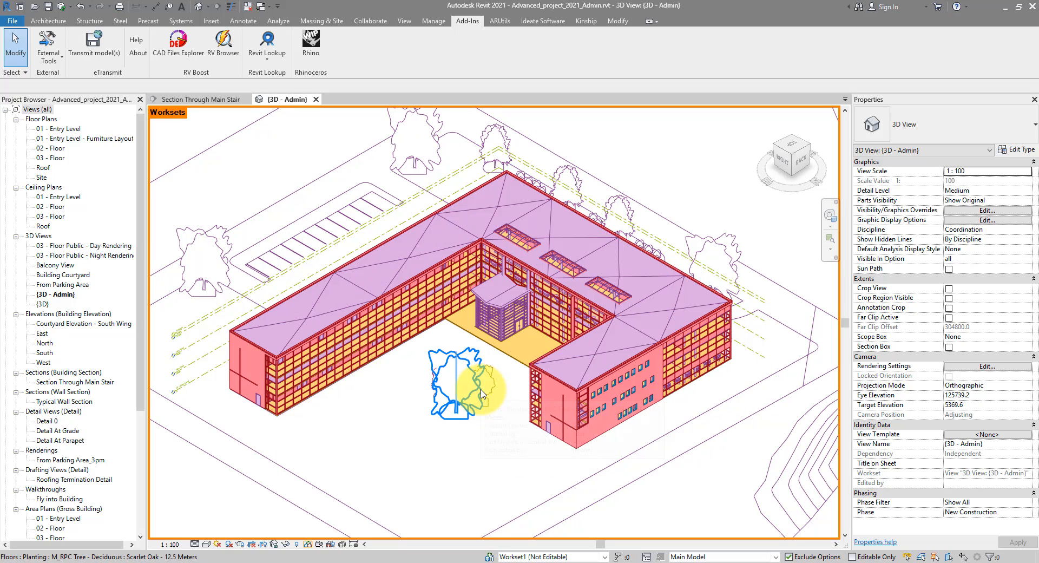
mouse_move(480, 395)
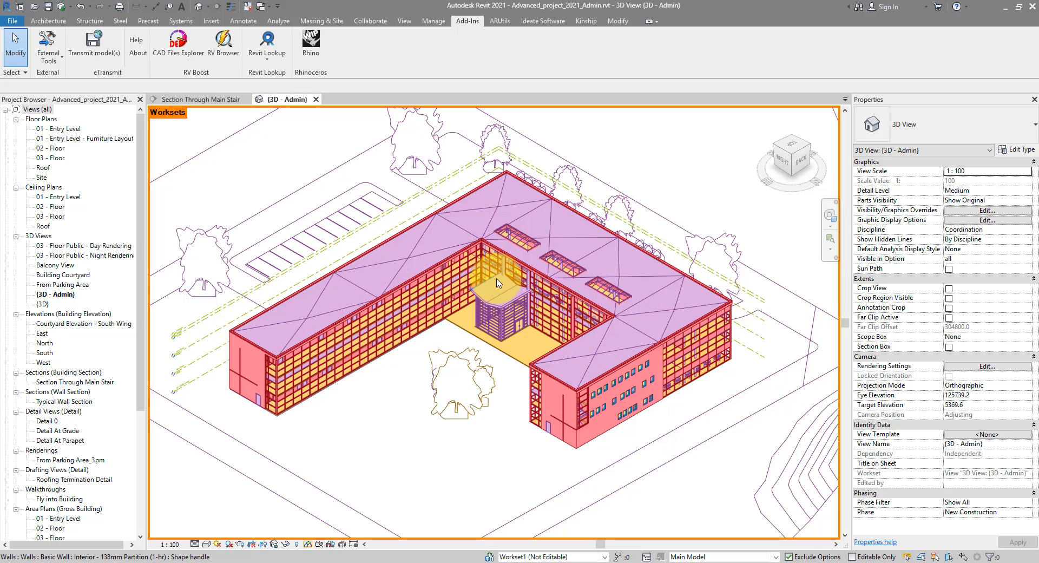
left_click(504, 278)
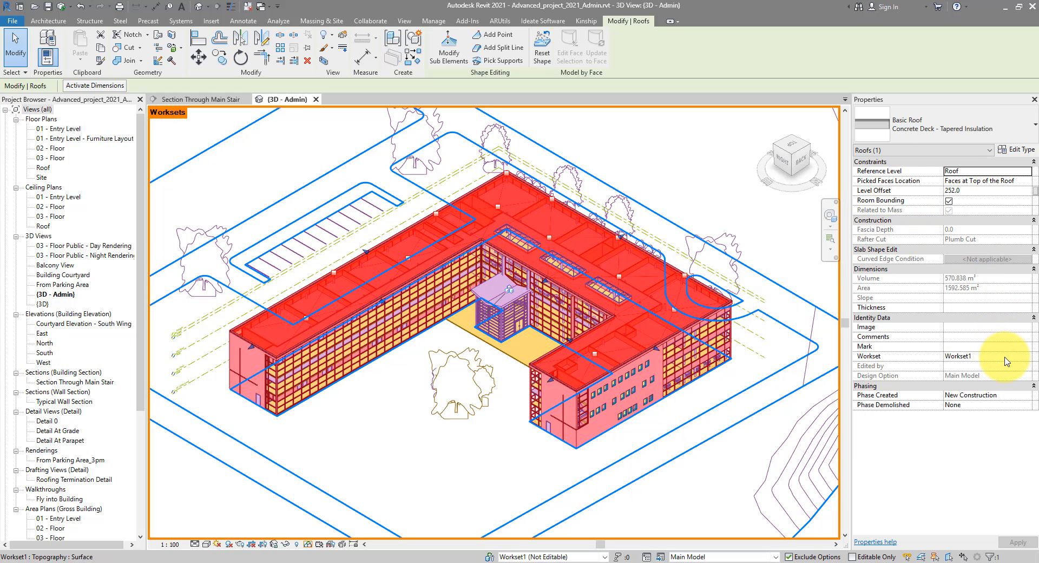
left_click(986, 357)
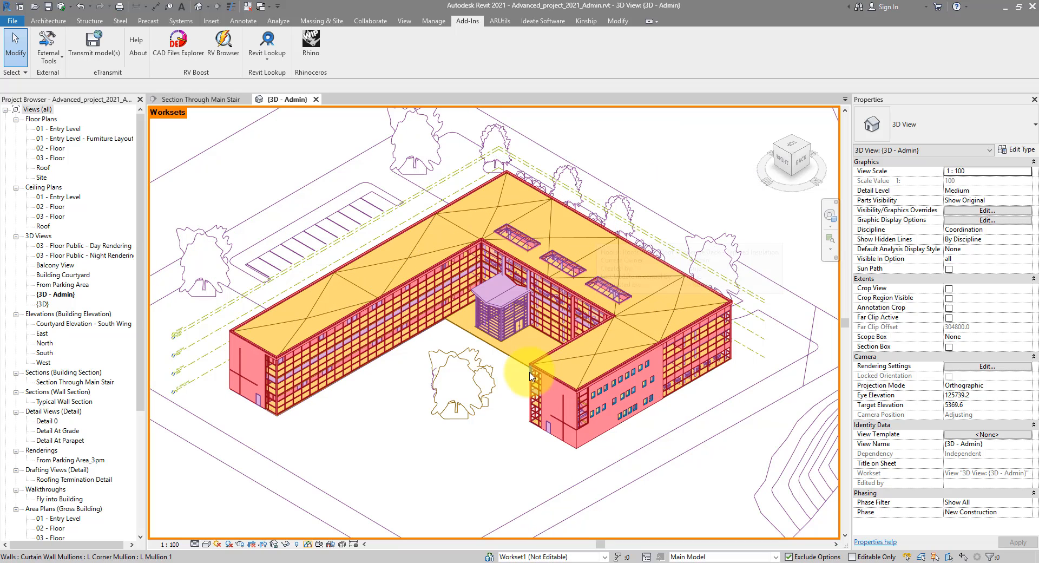
mouse_move(492, 415)
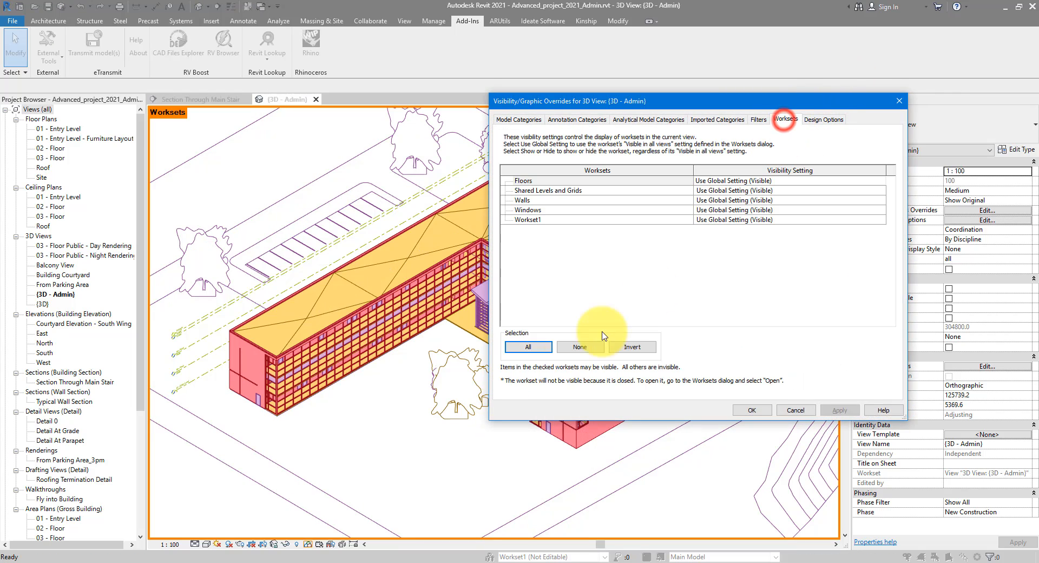
In Visibility/Graphic Overrides Worksets, hide all worksets except Floors and apply
left_click(528, 346)
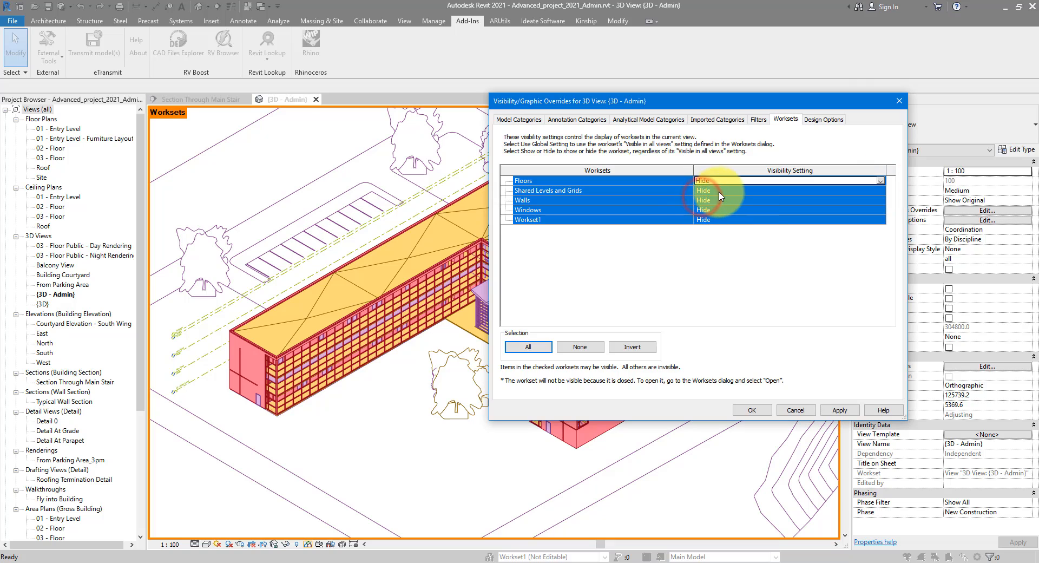
left_click(789, 191)
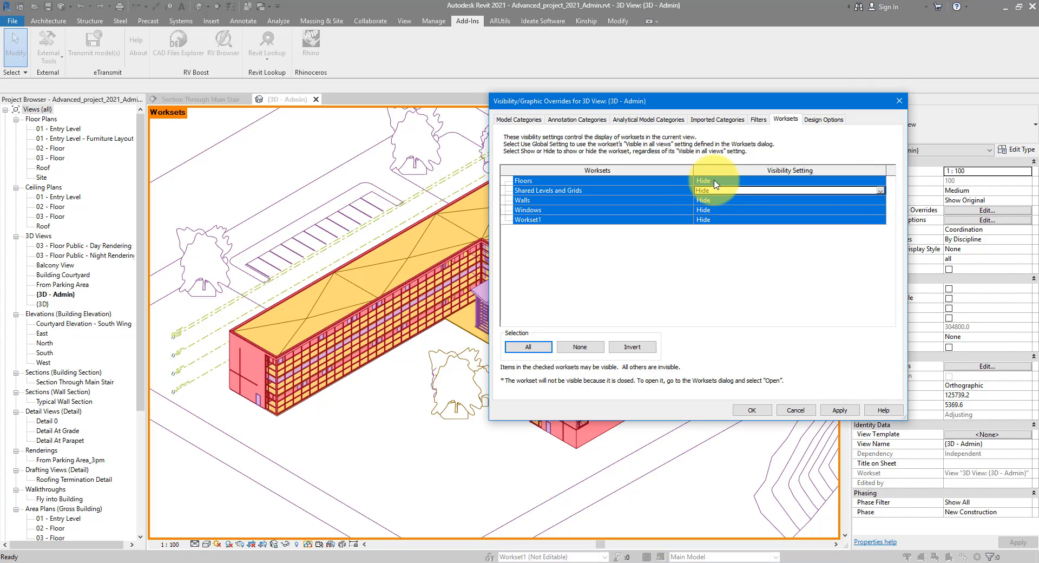
left_click(880, 180)
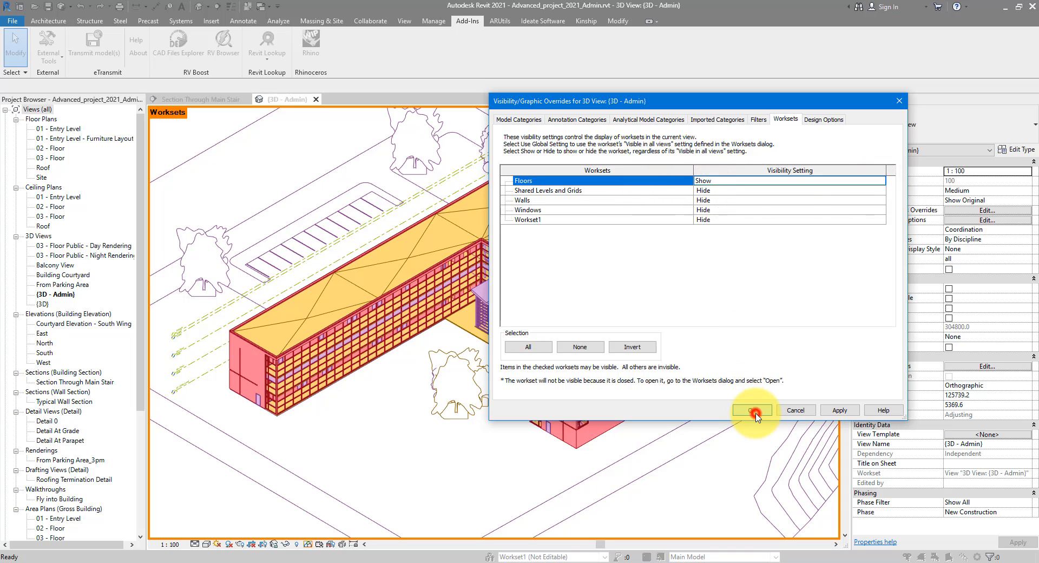
left_click(752, 409)
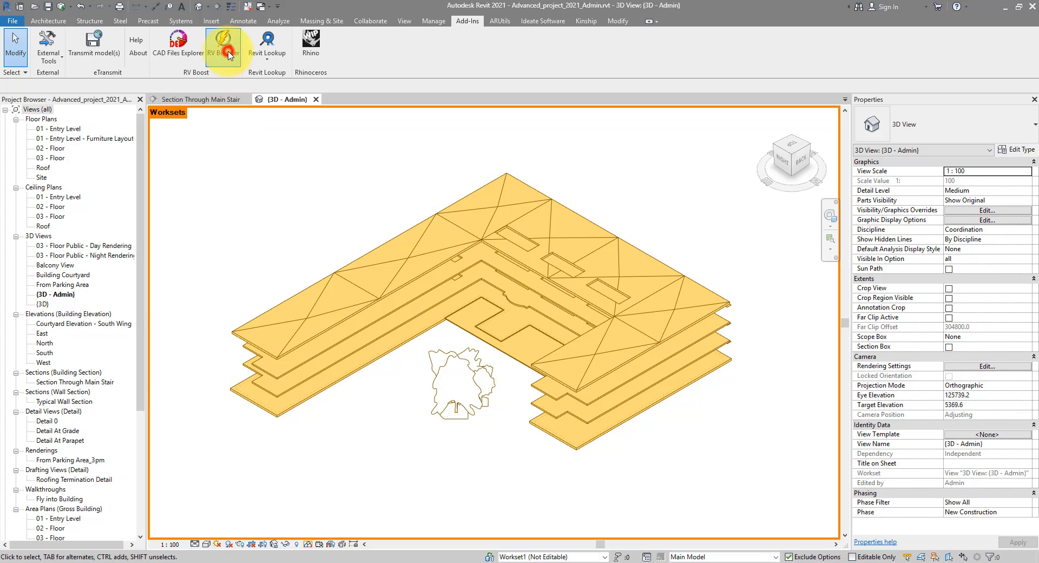
Reopen RV Browser from the Add-Ins tab, still showing the Floors workset's 18 items
left_click(224, 44)
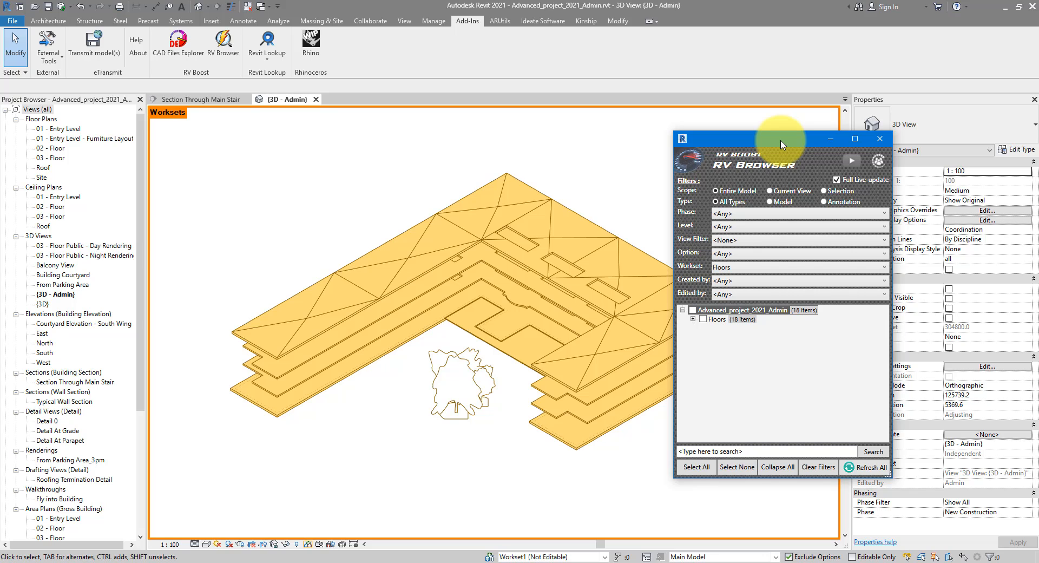
mouse_move(550, 212)
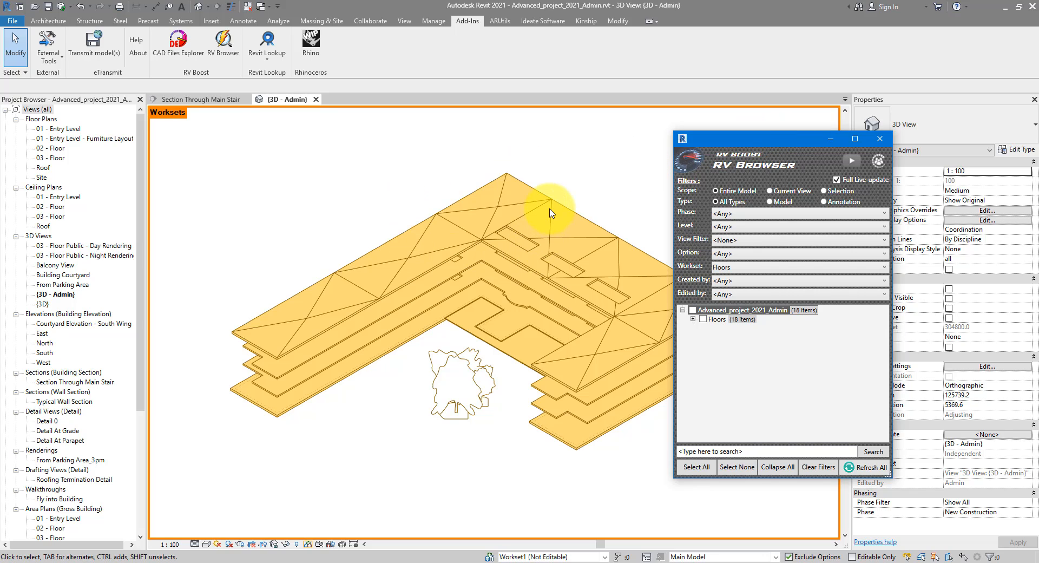